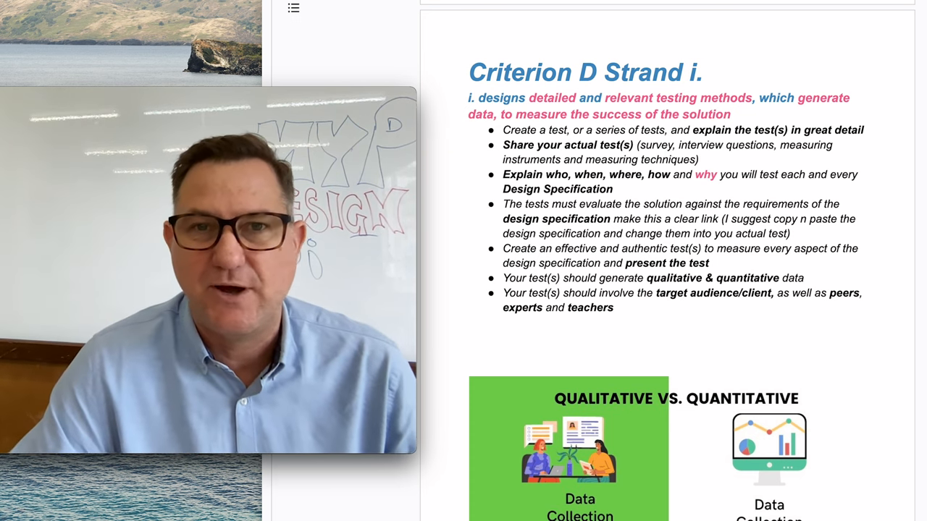
scroll("down", 3)
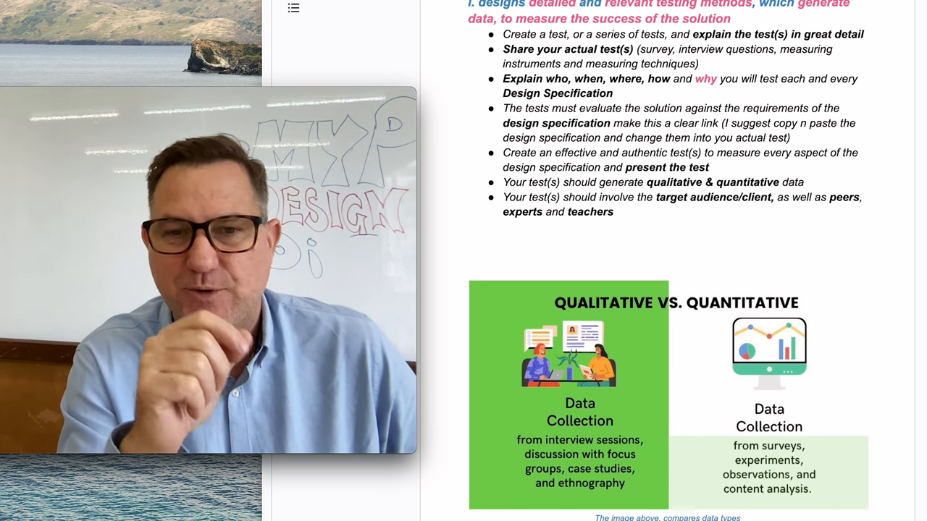
scroll("down", 3)
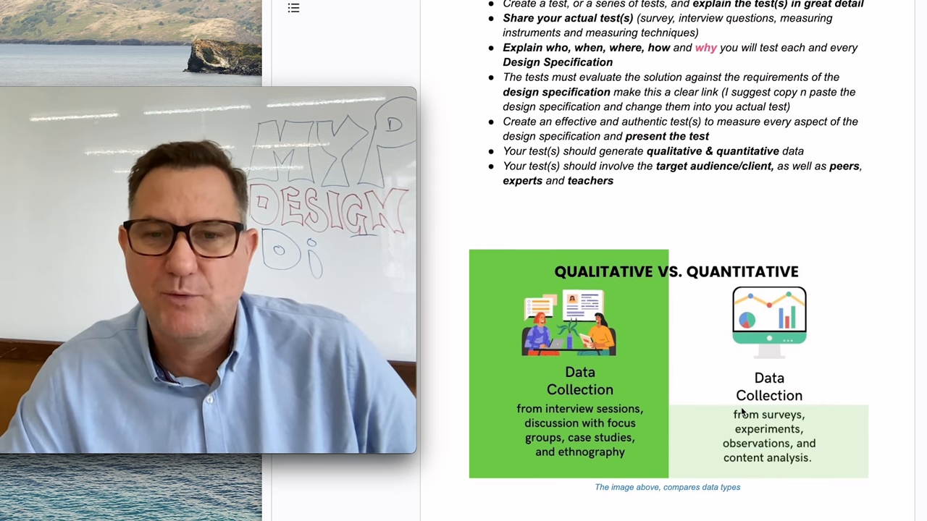
scroll("down", 3)
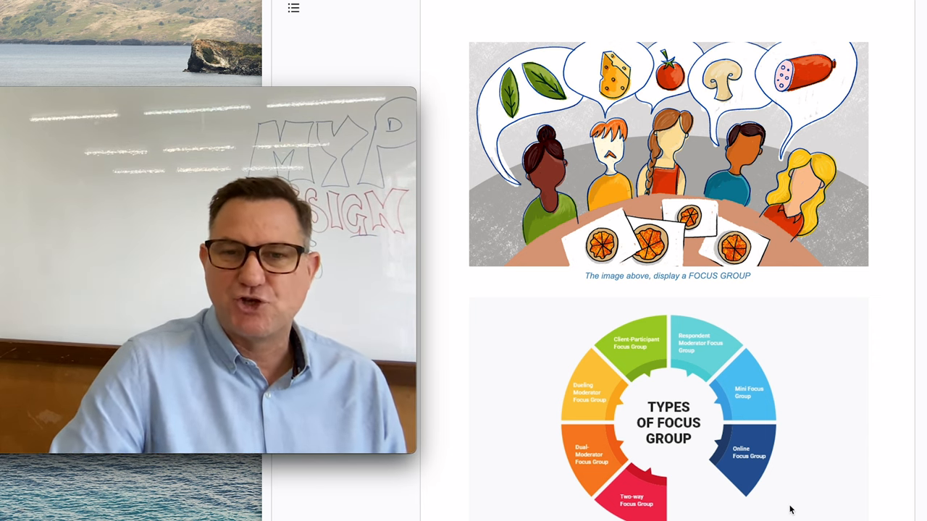
scroll("down", 3)
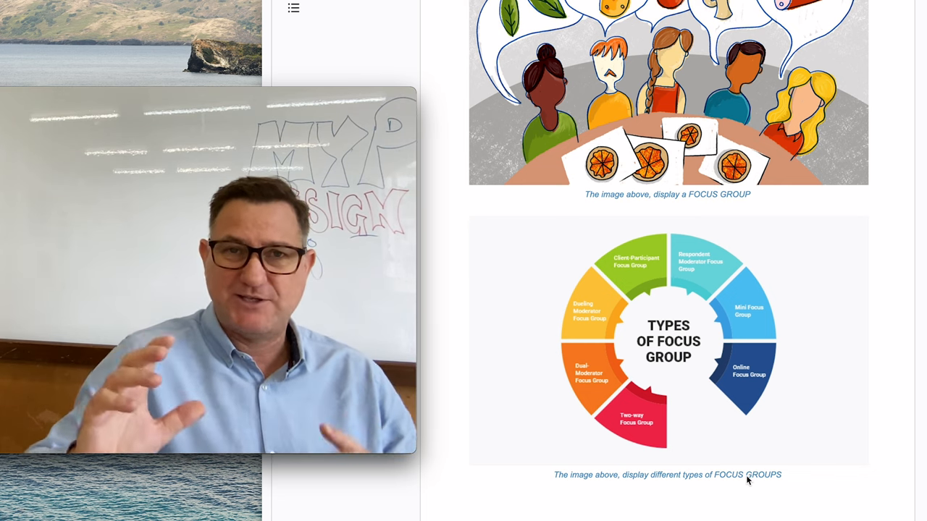
scroll("down", 3)
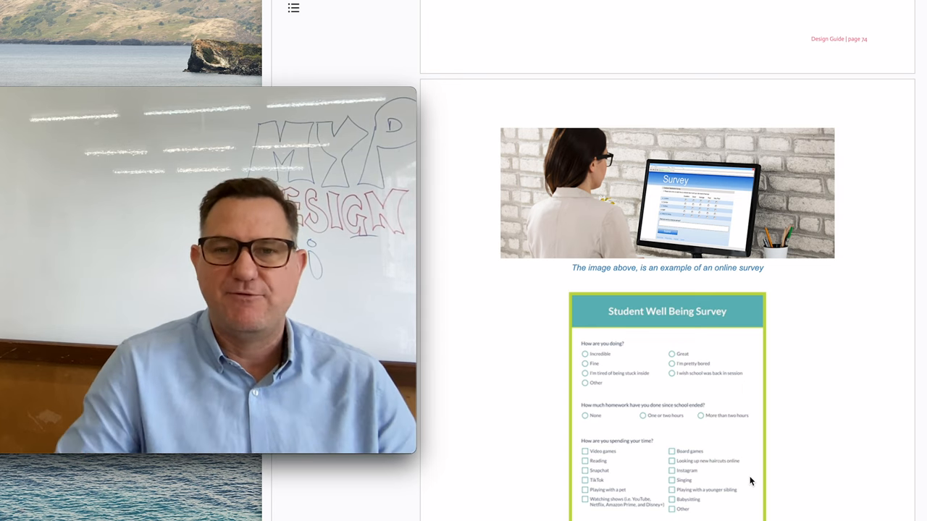
scroll("down", 3)
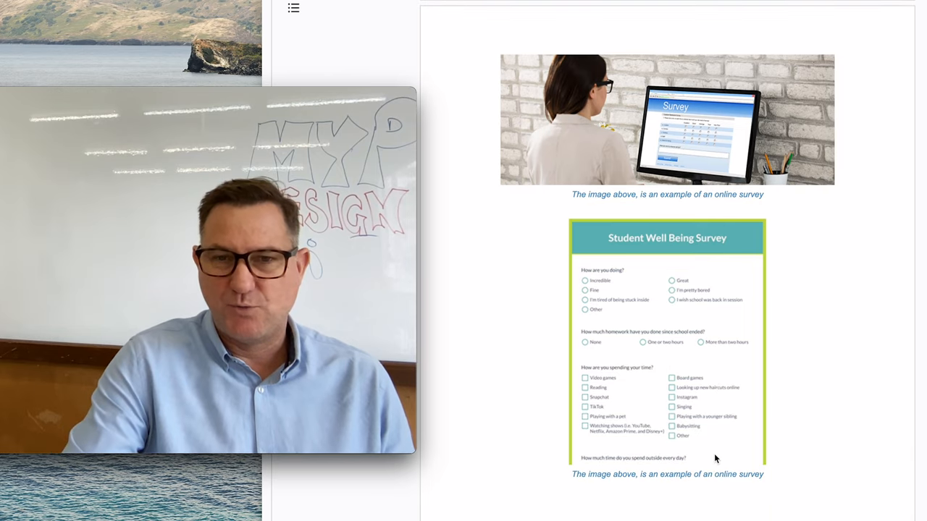
scroll("down", 3)
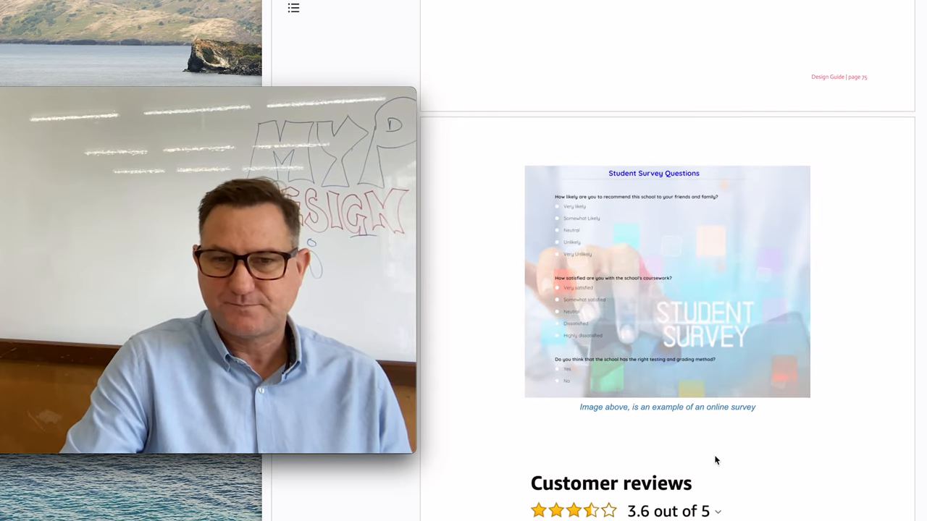
scroll("down", 3)
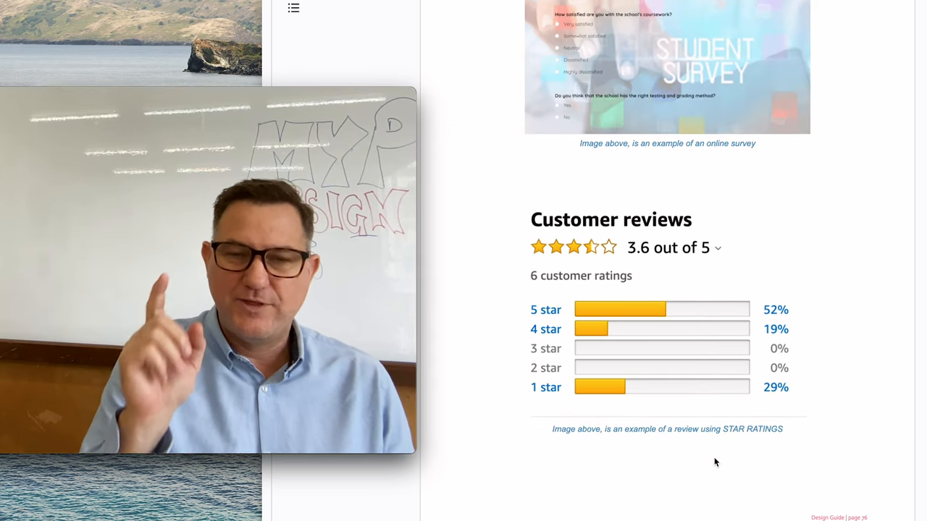
scroll("down", 3)
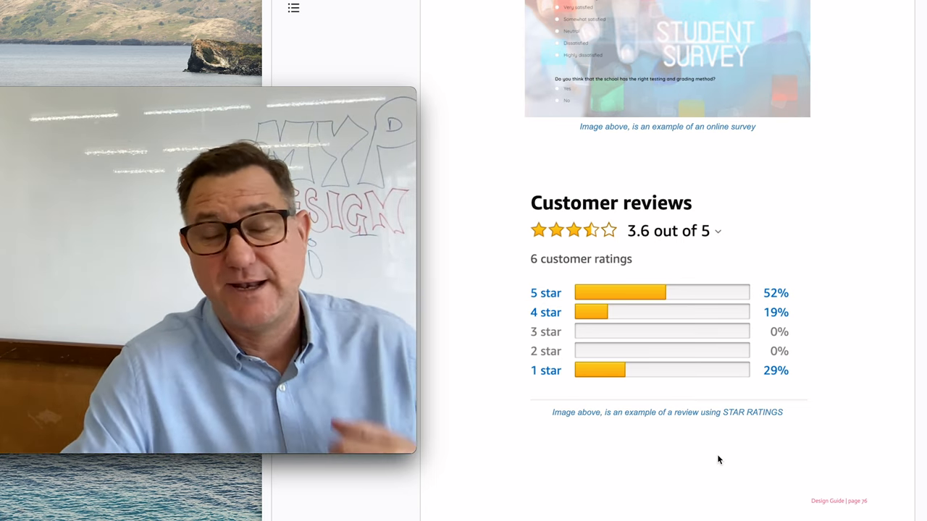
scroll("down", 3)
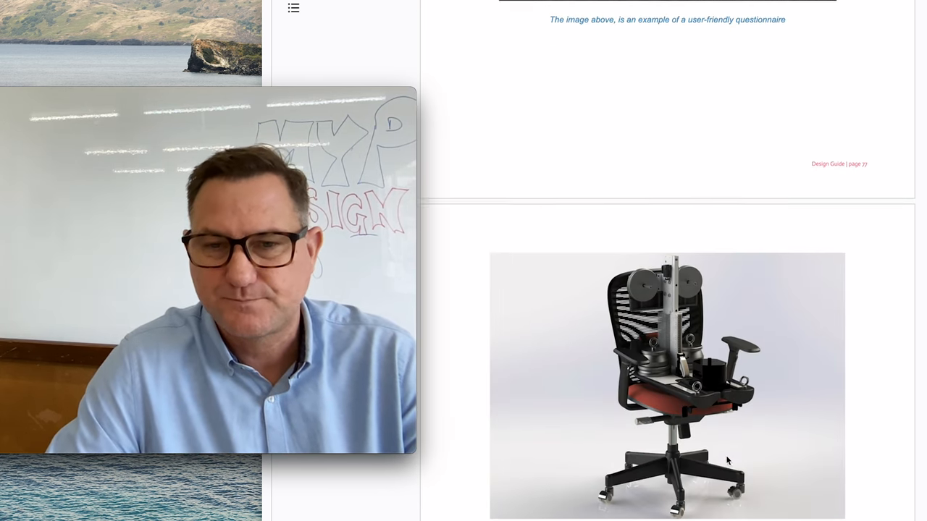
scroll("down", 3)
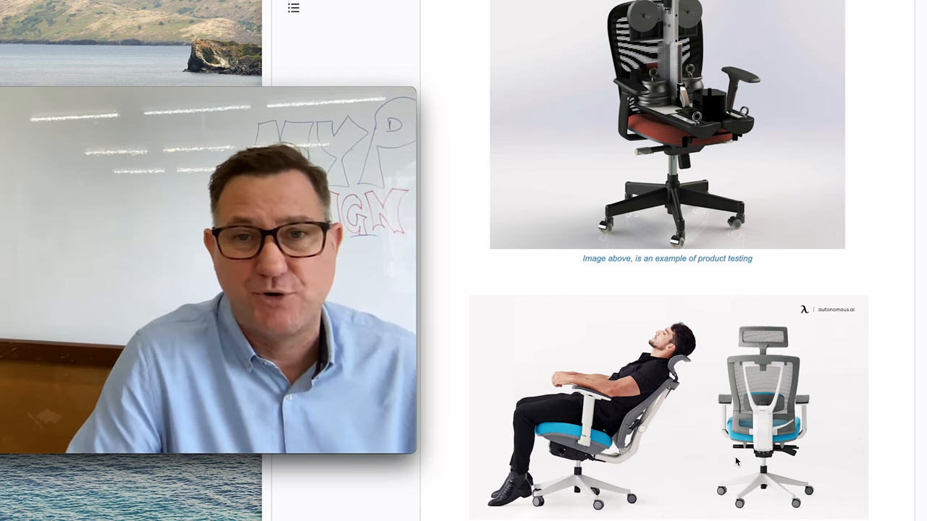
scroll("down", 3)
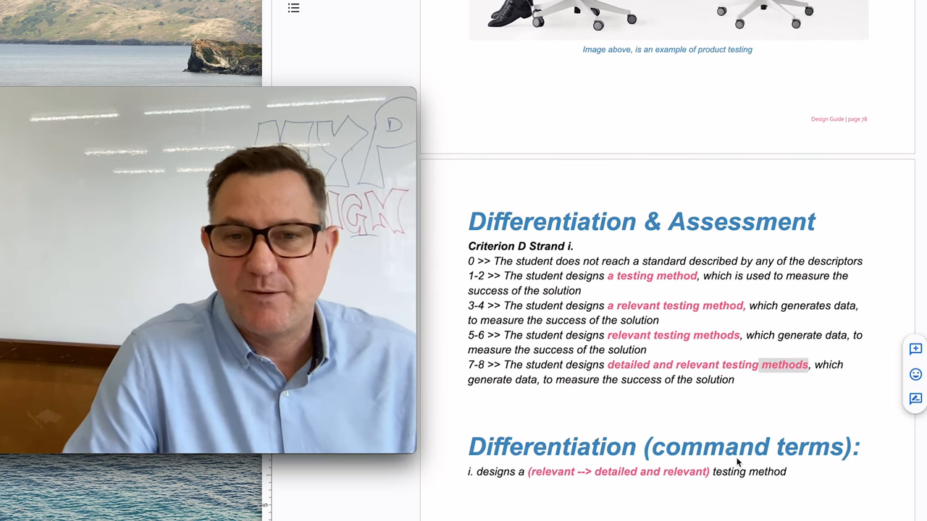